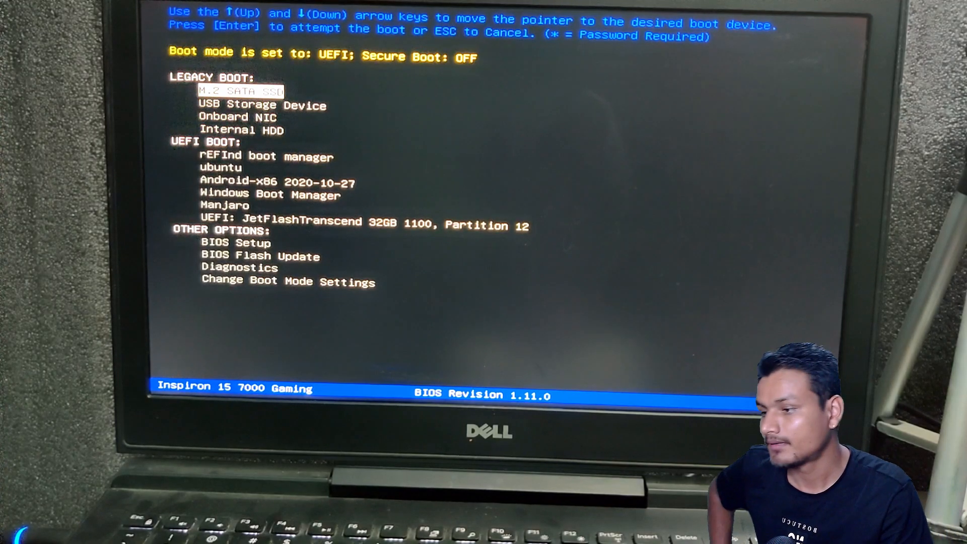
- Move the boot menu highlight down to 'UEFI: JetFlashTranscend 32GB 1100, Partition 12'
key(Down)
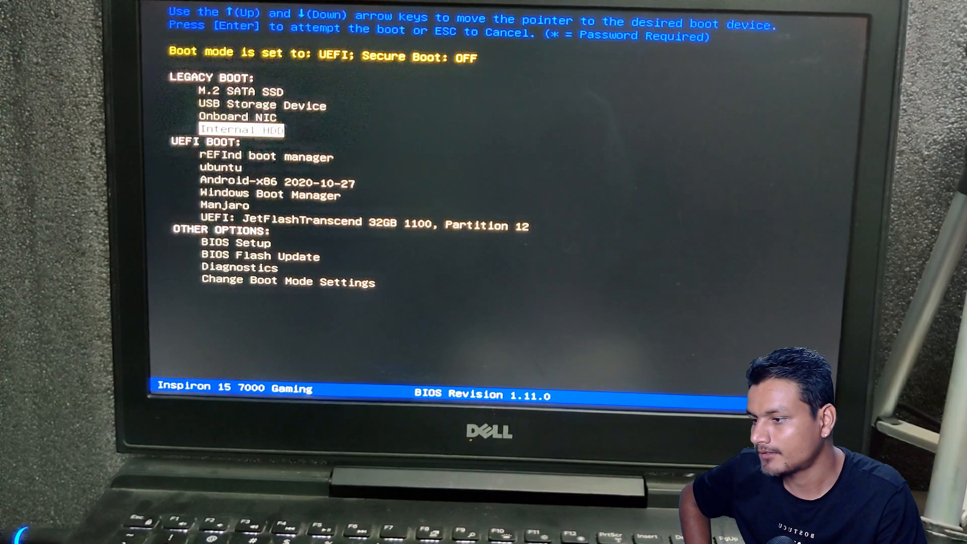
key(Down)
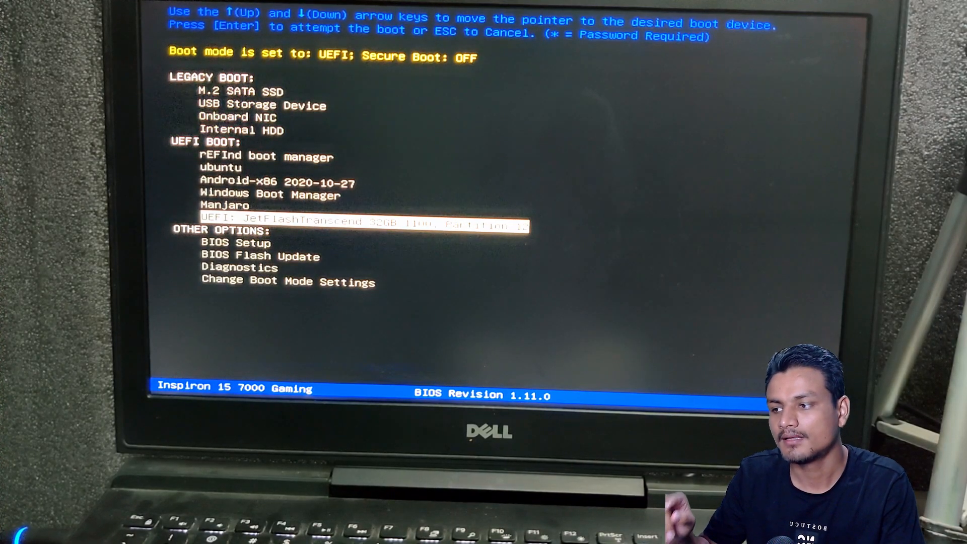
key(up)
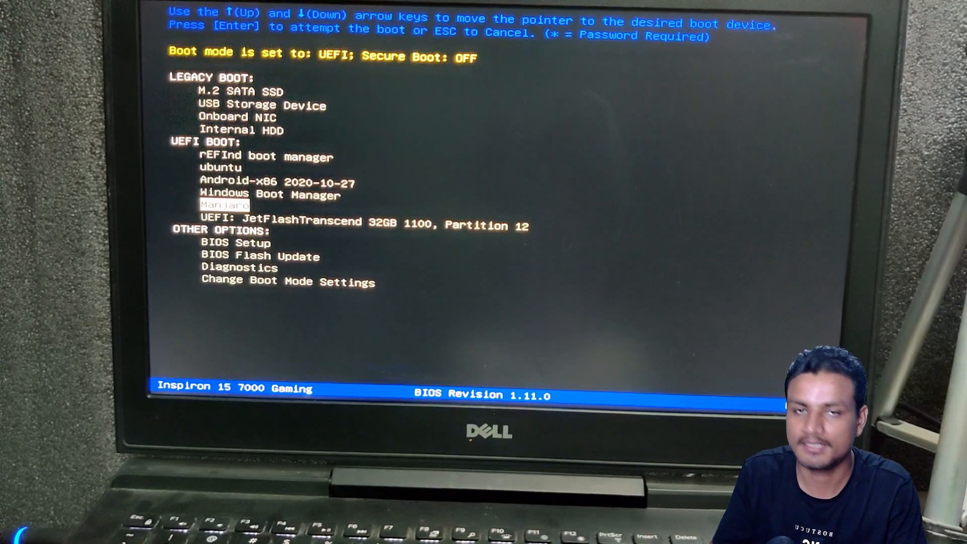
key(Down)
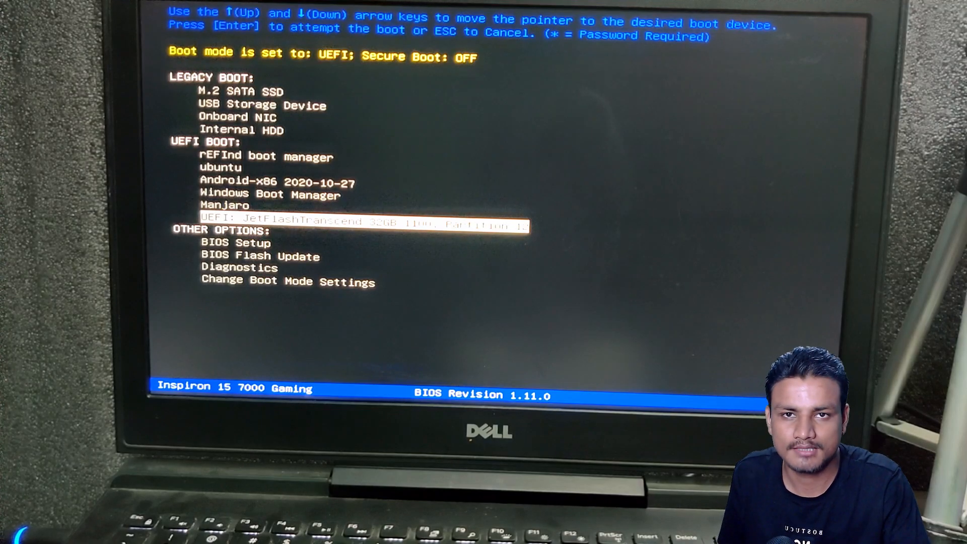
key(Up)
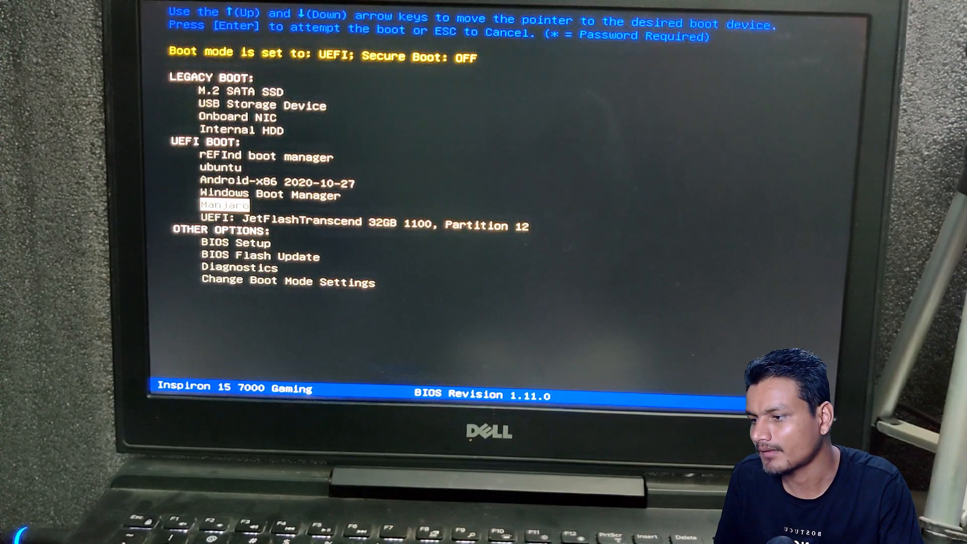
key(Down)
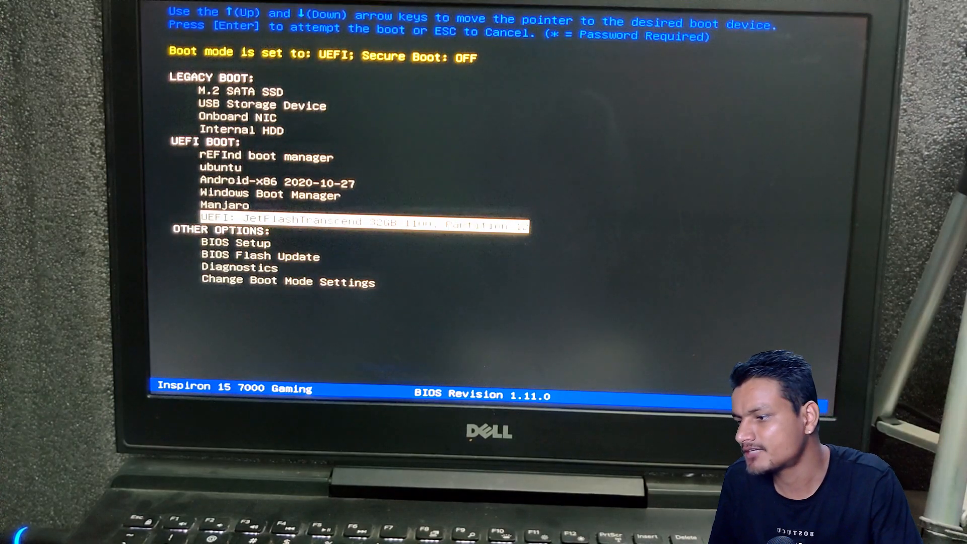